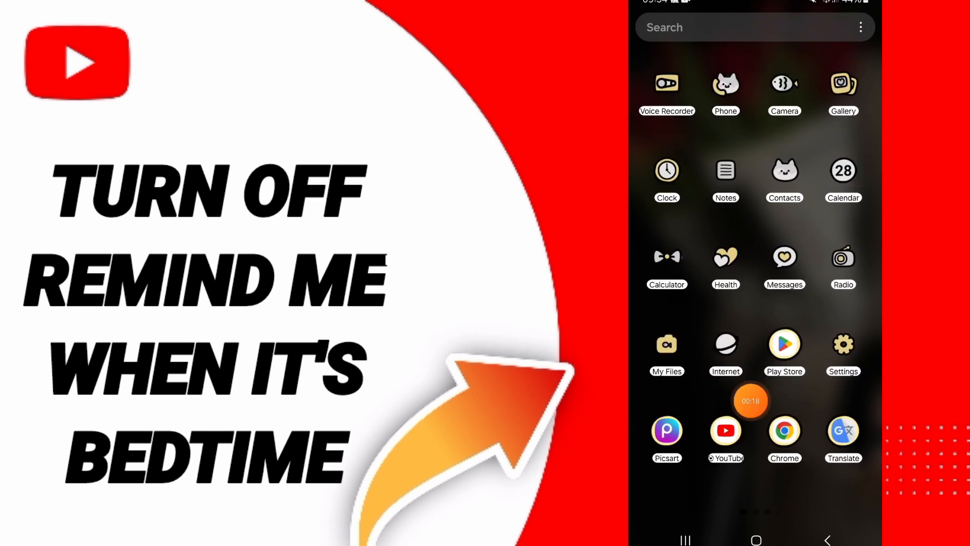
Step: Launch YouTube, go to the You page, and reach the Settings categories list
{"action": "left_click", "coordinate": [726, 431]}
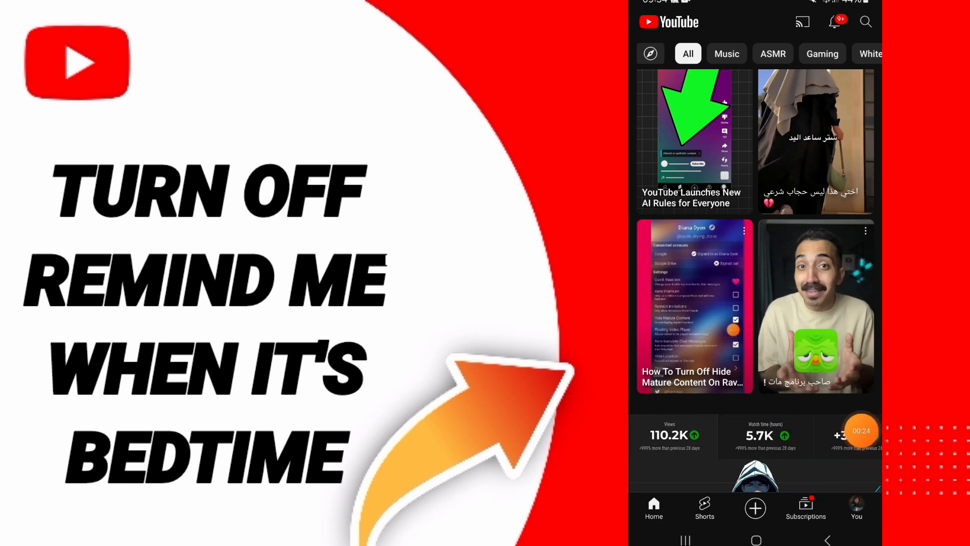
{"action": "left_click", "coordinate": [856, 507]}
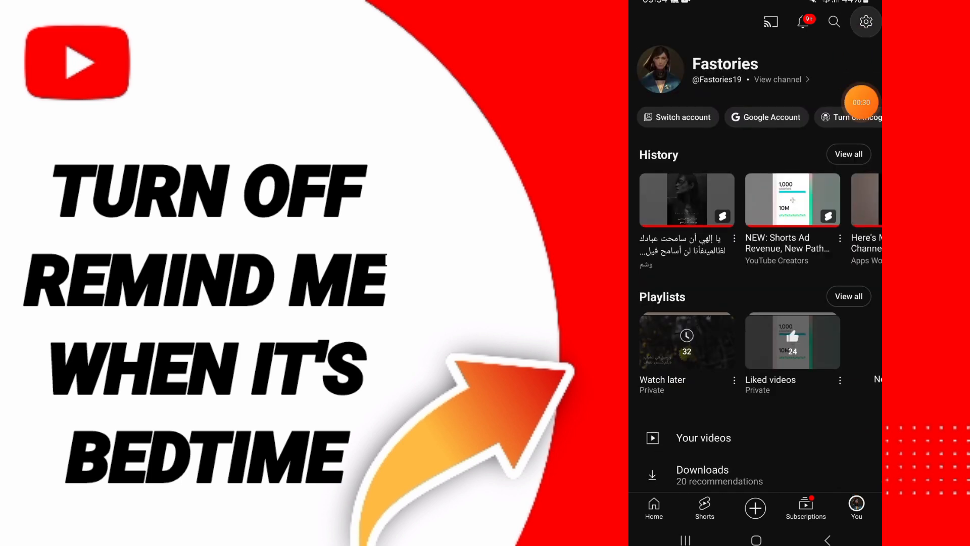
{"action": "left_click", "coordinate": [866, 22]}
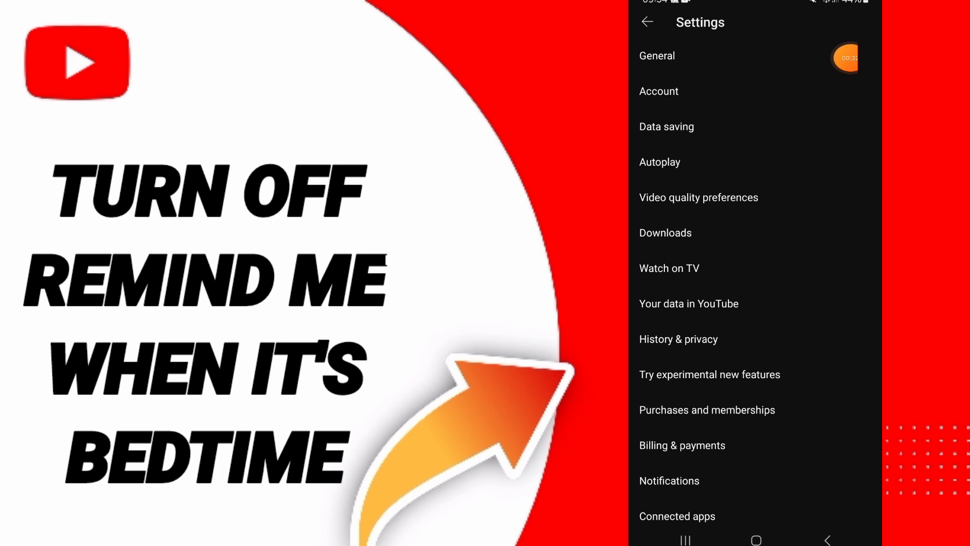
{"action": "left_click", "coordinate": [657, 56]}
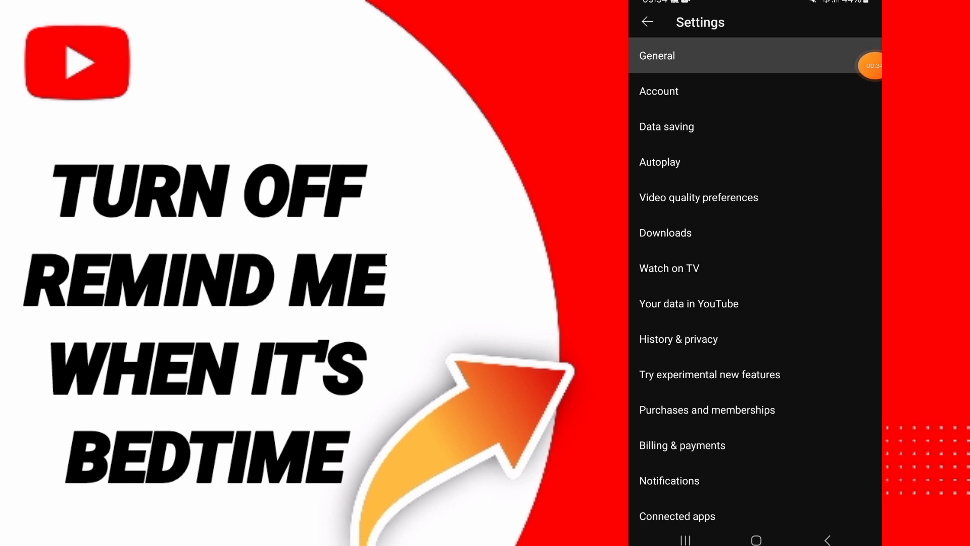
Step: In General settings, toggle 'Remind me when it's bedtime' to Off
{"action": "left_click", "coordinate": [657, 56]}
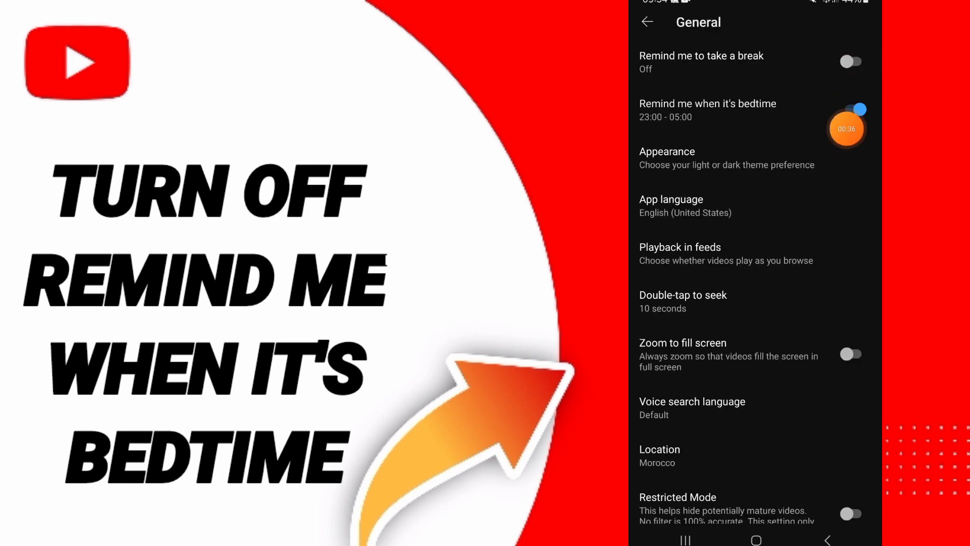
{"action": "left_click", "coordinate": [847, 130]}
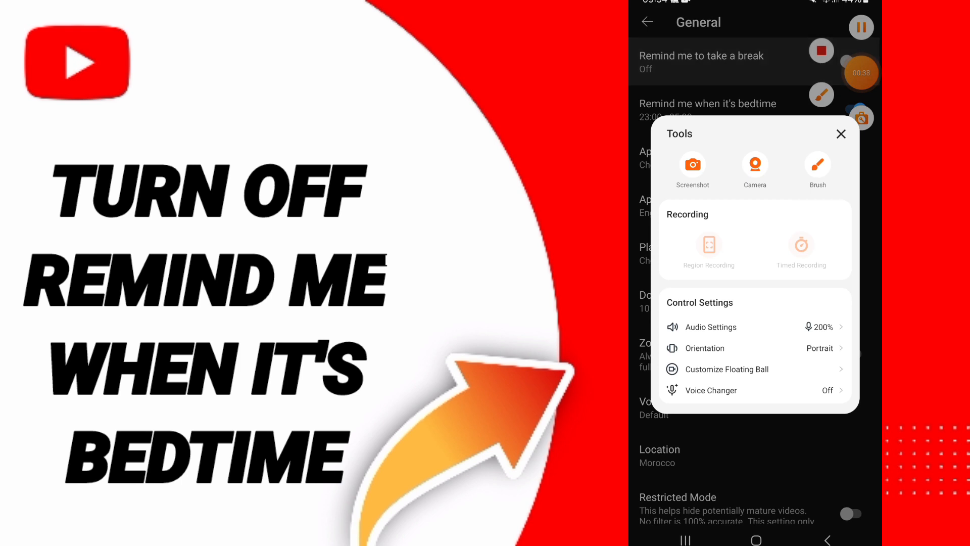
{"action": "left_click", "coordinate": [841, 133]}
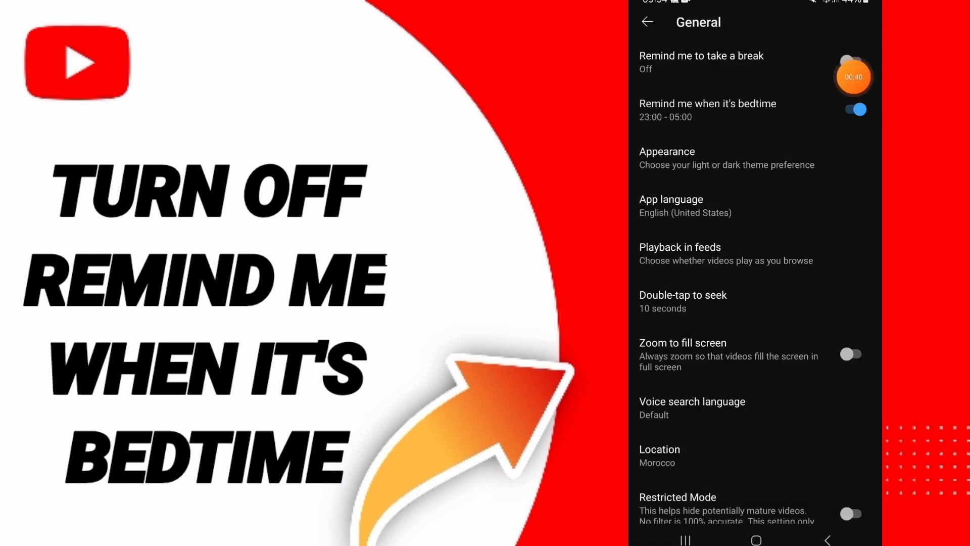
{"action": "left_click", "coordinate": [856, 109]}
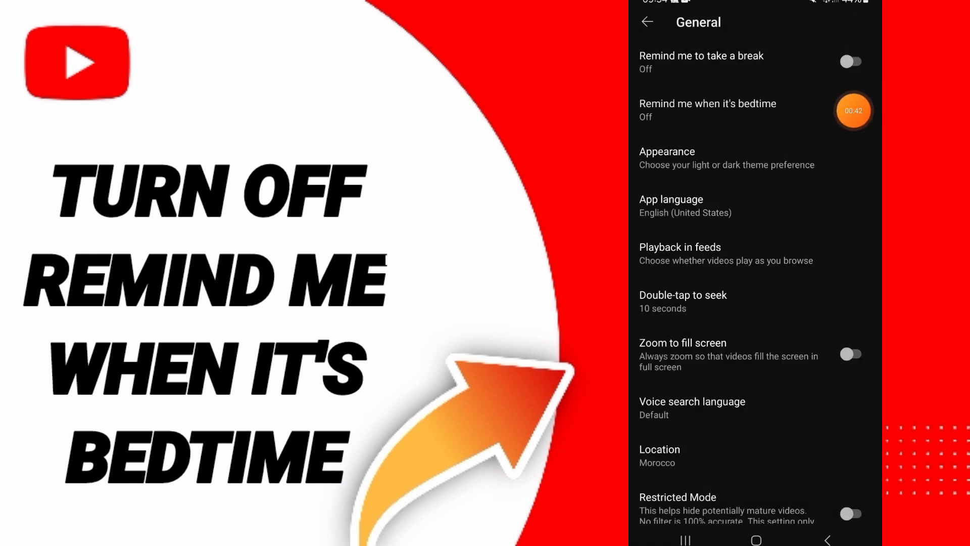
{"action": "left_click", "coordinate": [851, 110]}
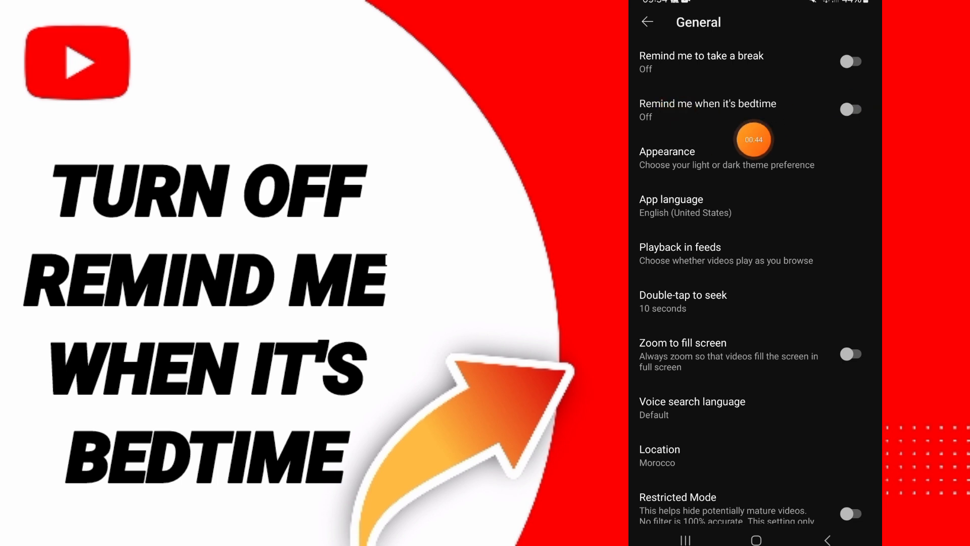